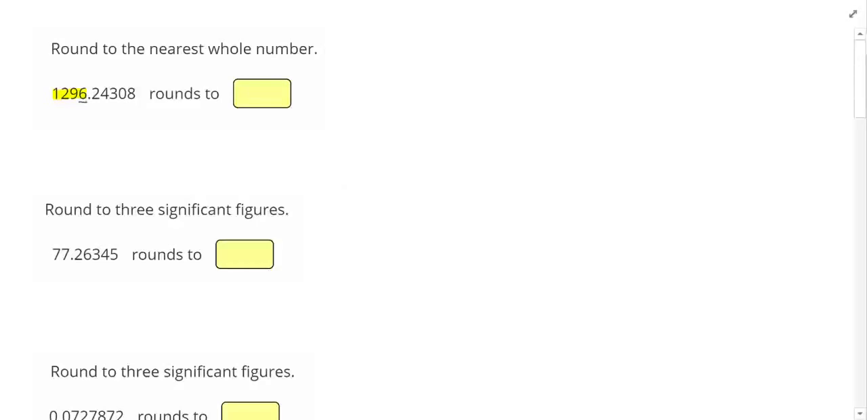
Mark the tenths digit of 1296.24308 and enter 1296 as the whole-number answer
{"action": "double_click", "coordinate": [95, 94]}
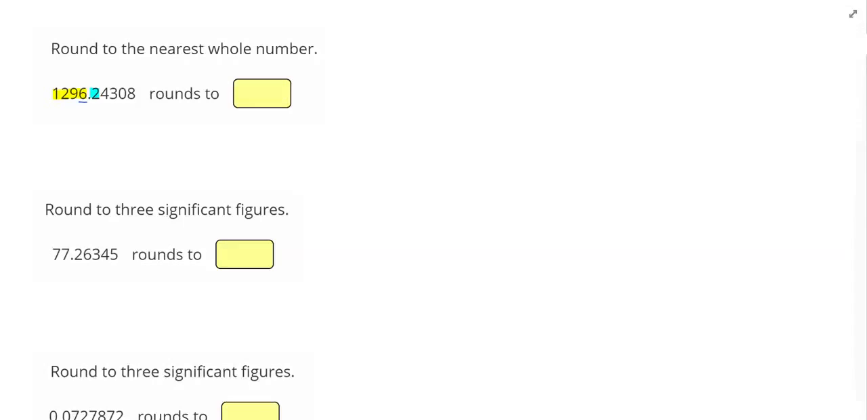
{"action": "type", "text": "1"}
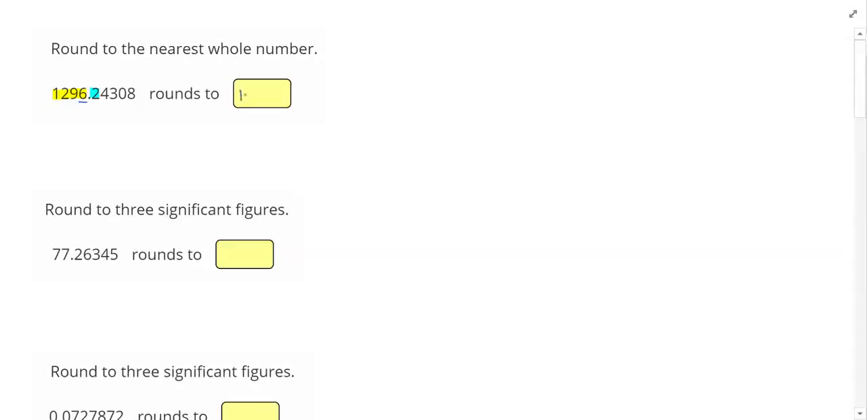
{"action": "type", "text": "296"}
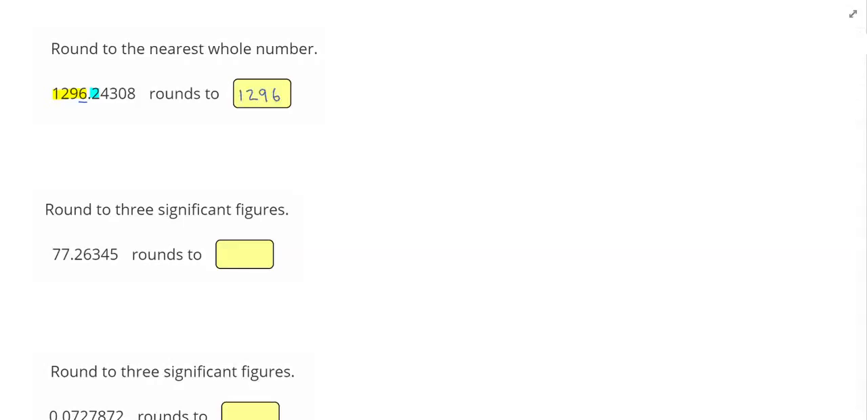
Highlight the three significant figures of 77.26345 and enter 77.3
{"action": "double_click", "coordinate": [134, 209]}
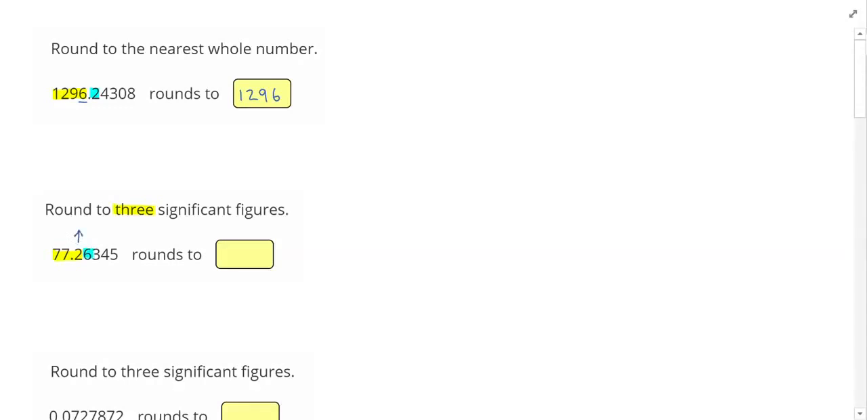
{"action": "type", "text": "77.3"}
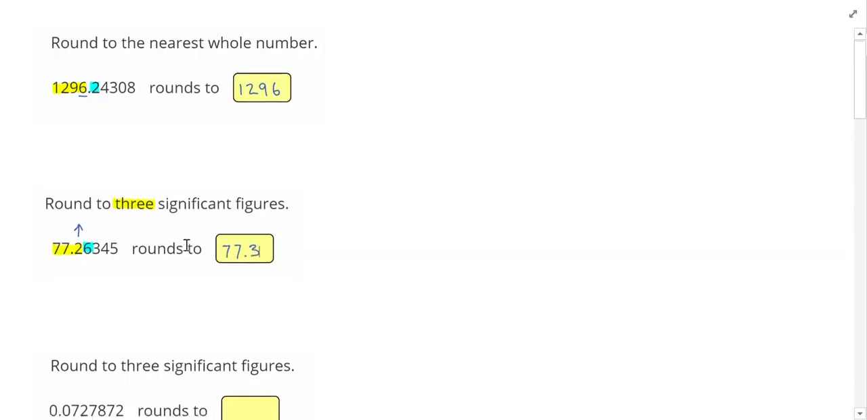
{"action": "scroll", "scroll_direction": "down", "scroll_amount": 3}
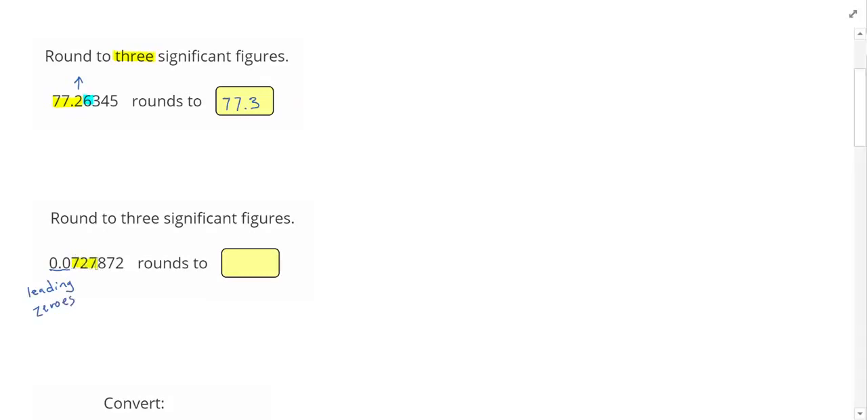
Mark the digit after 727 in 0.0727872 and enter 0.0728
{"action": "left_click", "coordinate": [250, 263]}
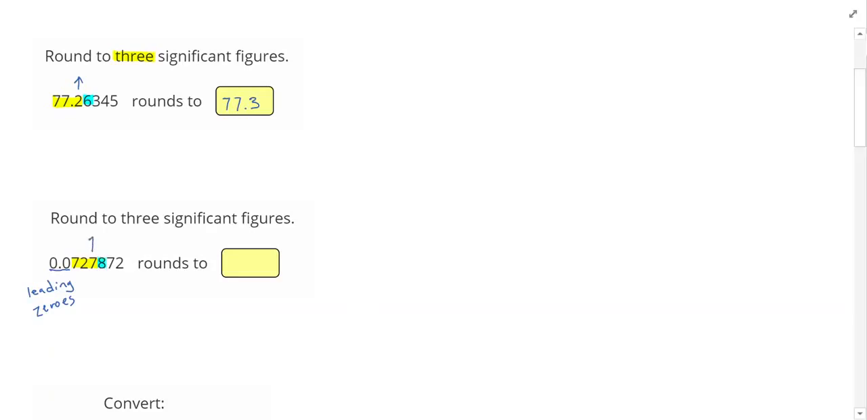
{"action": "left_click", "coordinate": [250, 263]}
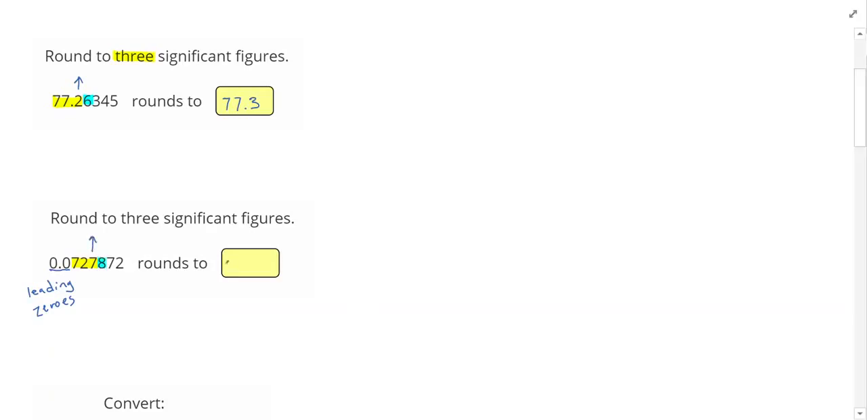
{"action": "type", "text": "0.6"}
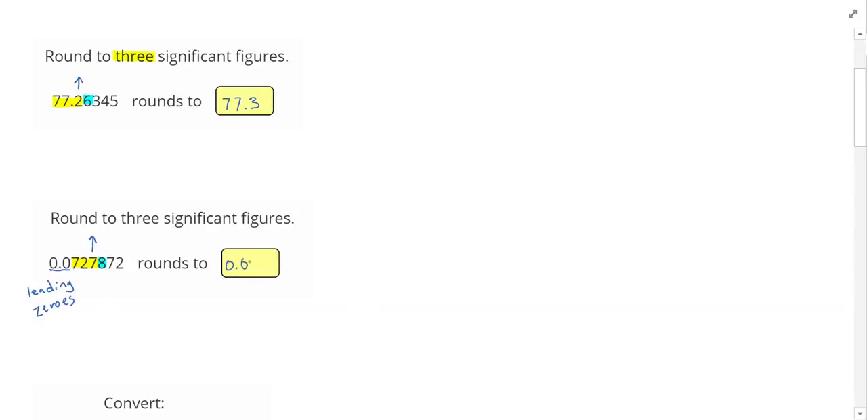
{"action": "type", "text": "72"}
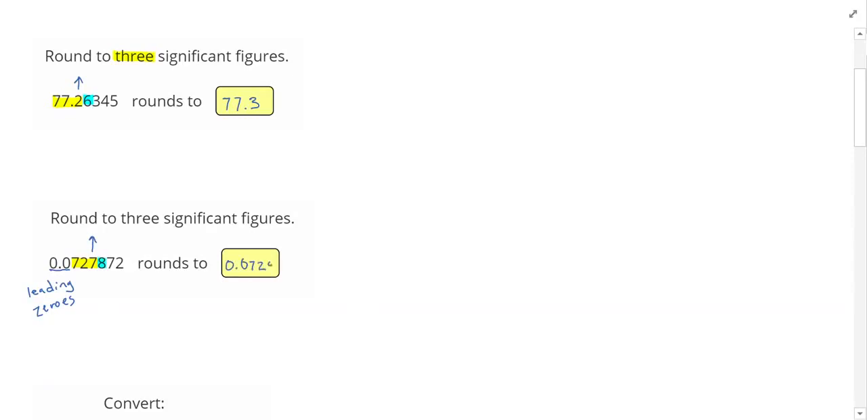
{"action": "type", "text": "8"}
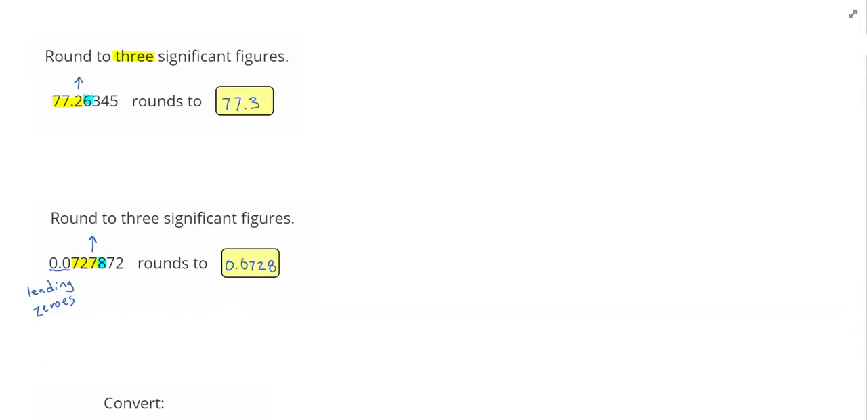
Ink the 77 cm × 1 m/100 cm train track, cancel cm, and enter 0.77
{"action": "scroll", "scroll_direction": "down", "scroll_amount": 3}
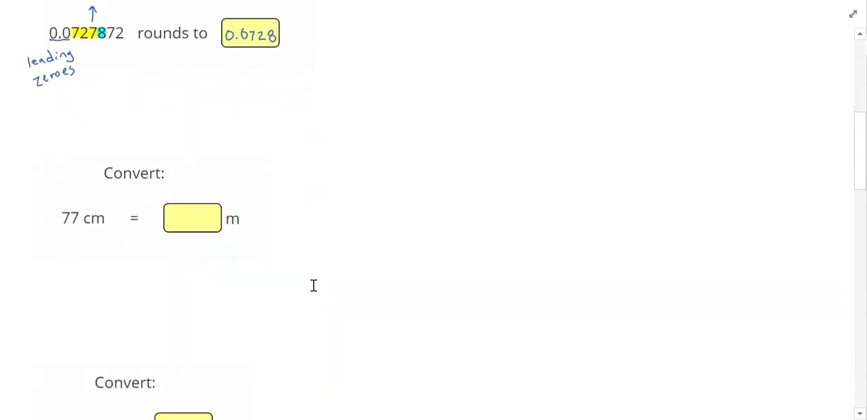
{"action": "scroll", "scroll_direction": "down", "scroll_amount": 3}
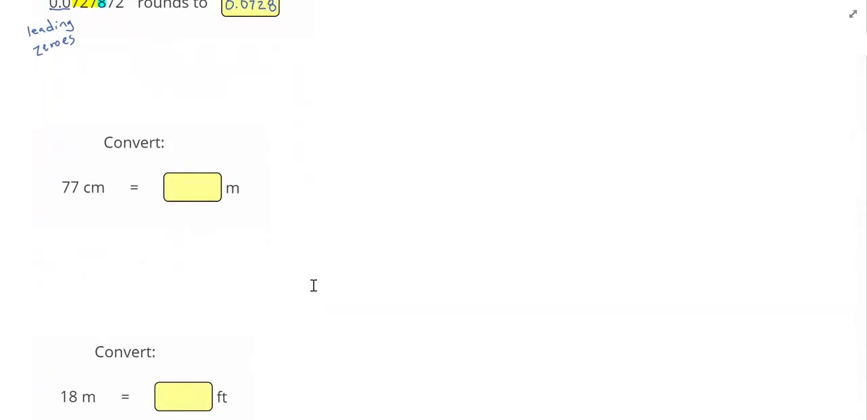
{"action": "left_click_drag", "start_coordinate": [292, 185], "coordinate": [370, 180]}
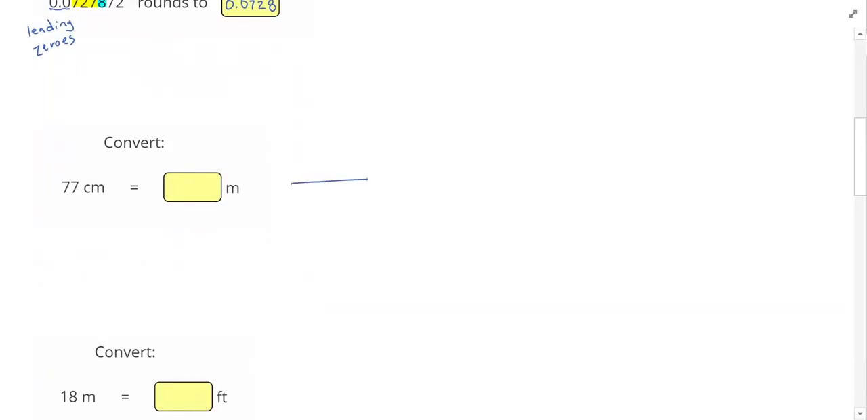
{"action": "left_click_drag", "start_coordinate": [358, 141], "coordinate": [360, 229]}
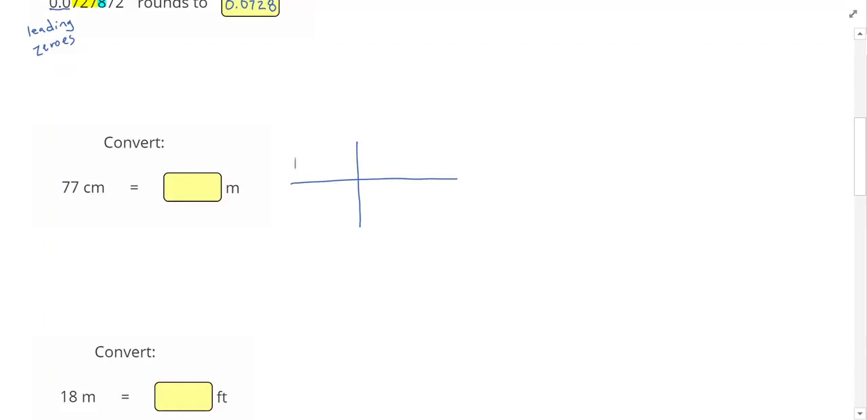
{"action": "type", "text": "77."}
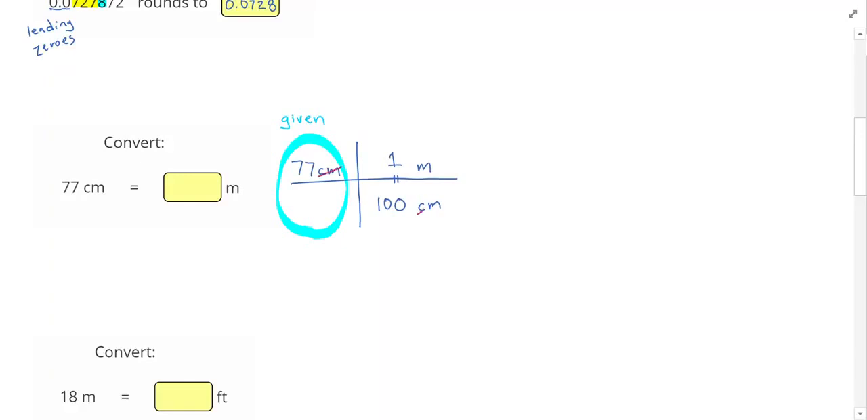
{"action": "left_click_drag", "start_coordinate": [420, 210], "coordinate": [444, 202]}
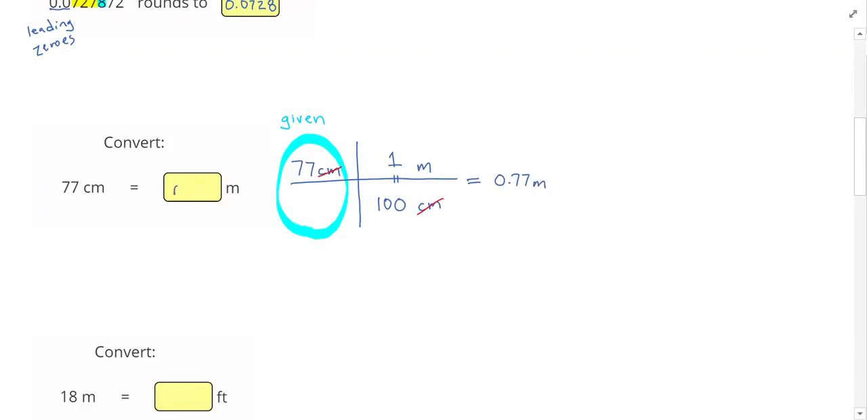
{"action": "type", "text": "0.77"}
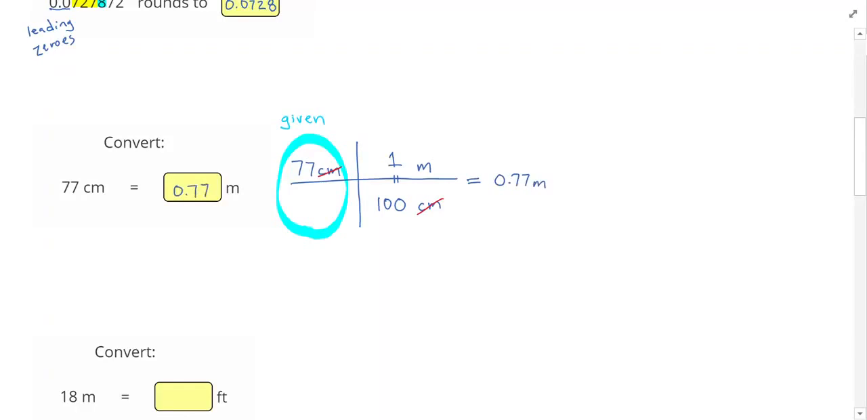
Ink the 18 m × 3.28 ft/1 m train track, cancelling metres, giving 59.0 ft
{"action": "scroll", "scroll_direction": "down", "scroll_amount": 3}
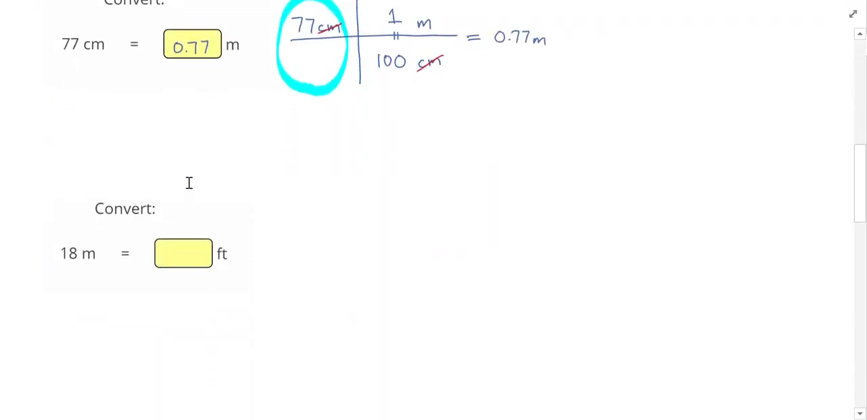
{"action": "scroll", "scroll_direction": "down", "scroll_amount": 3}
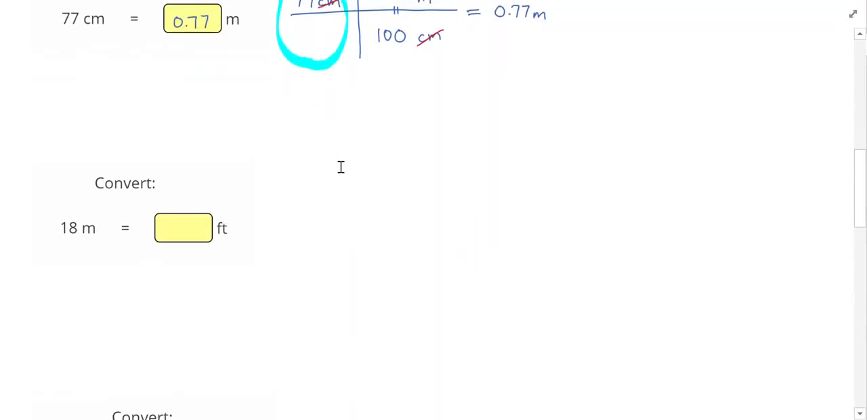
{"action": "left_click_drag", "start_coordinate": [301, 232], "coordinate": [500, 223]}
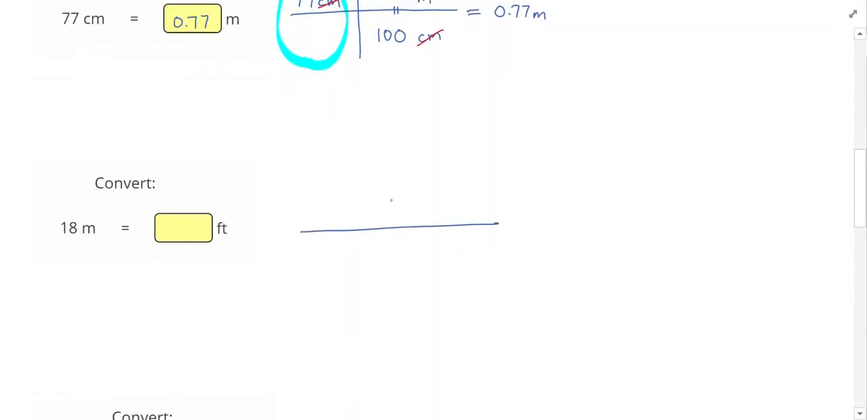
{"action": "left_click_drag", "start_coordinate": [388, 183], "coordinate": [388, 288]}
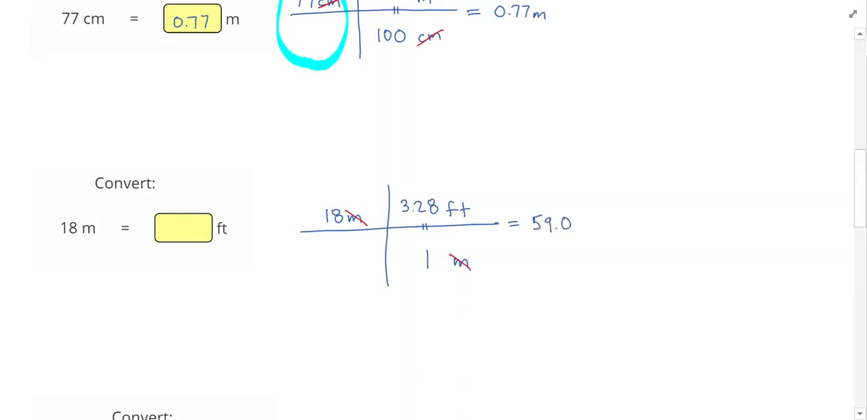
{"action": "type", "text": "ft"}
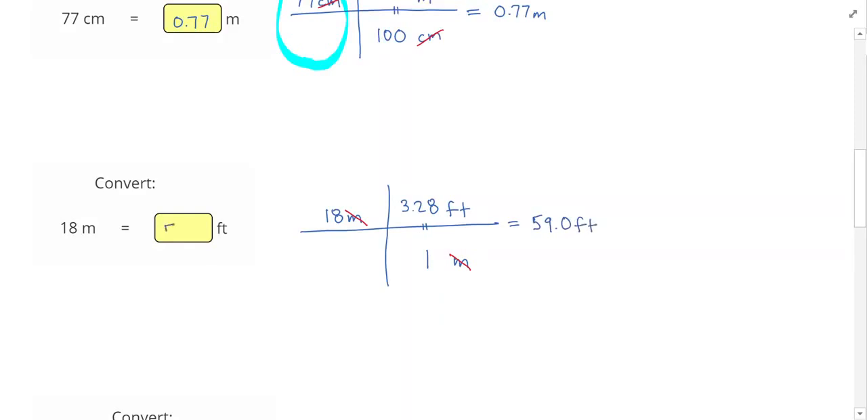
Enter 59.0 as the answer to the 18 m to feet problem
{"action": "type", "text": "59.0"}
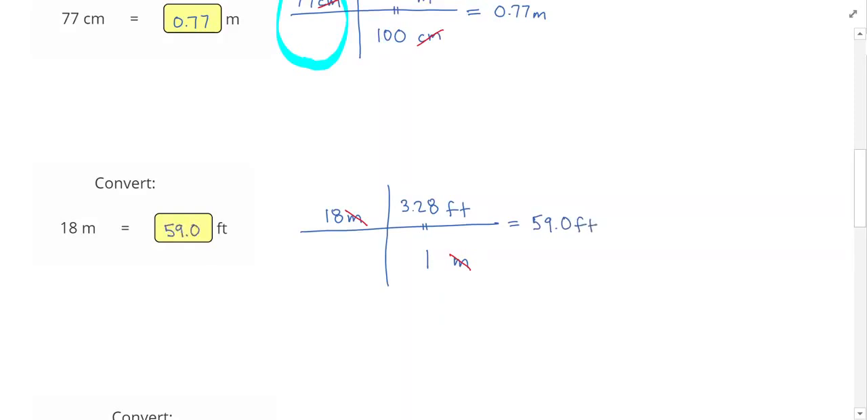
{"action": "scroll", "scroll_direction": "down", "scroll_amount": 3}
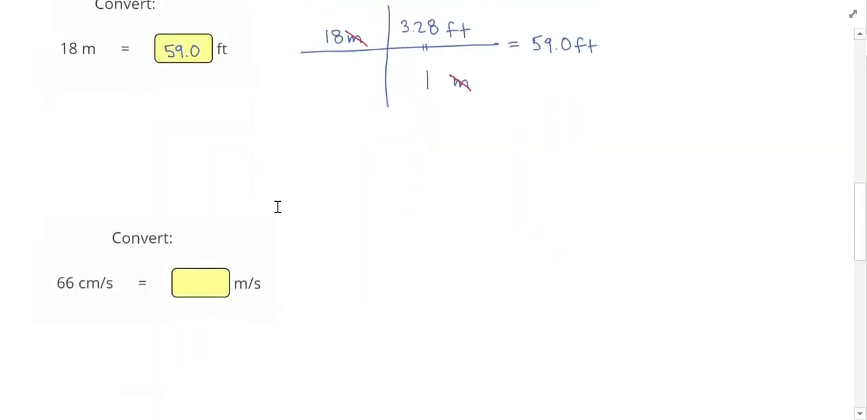
{"action": "scroll", "scroll_direction": "down", "scroll_amount": 3}
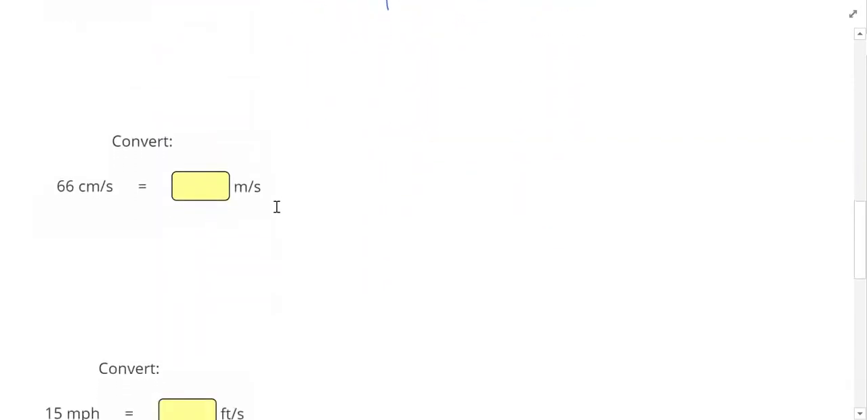
{"action": "mouse_move", "coordinate": [425, 156]}
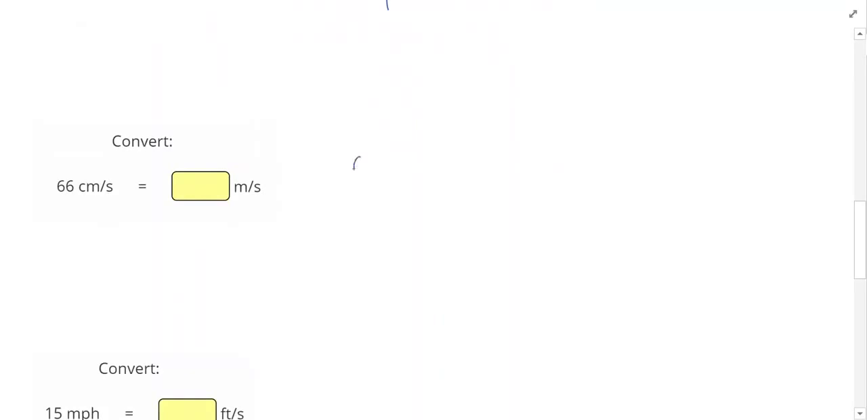
Ink 66 cm/s × 1 m/100 cm on a train track and enter 0.66
{"action": "left_click_drag", "start_coordinate": [353, 166], "coordinate": [402, 170]}
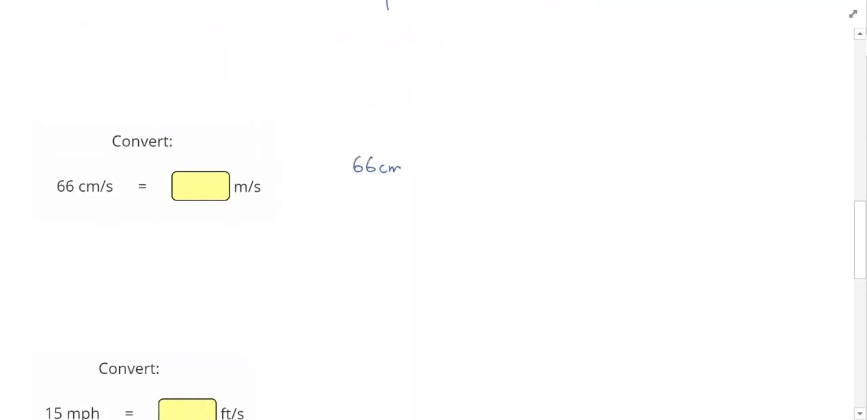
{"action": "left_click_drag", "start_coordinate": [410, 160], "coordinate": [417, 178]}
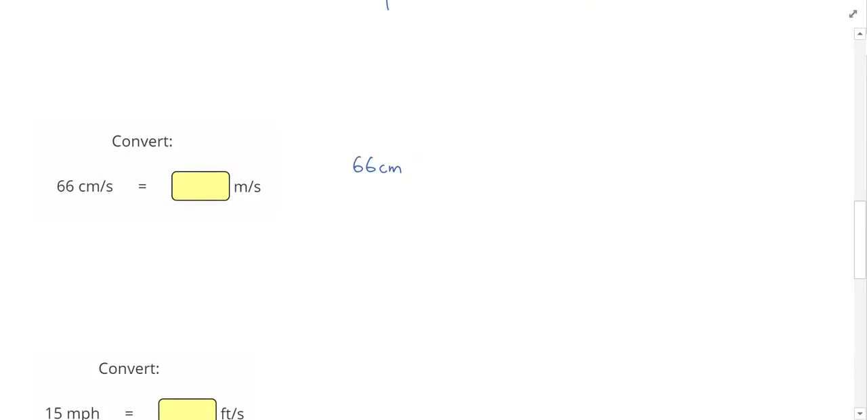
{"action": "left_click_drag", "start_coordinate": [339, 187], "coordinate": [562, 191]}
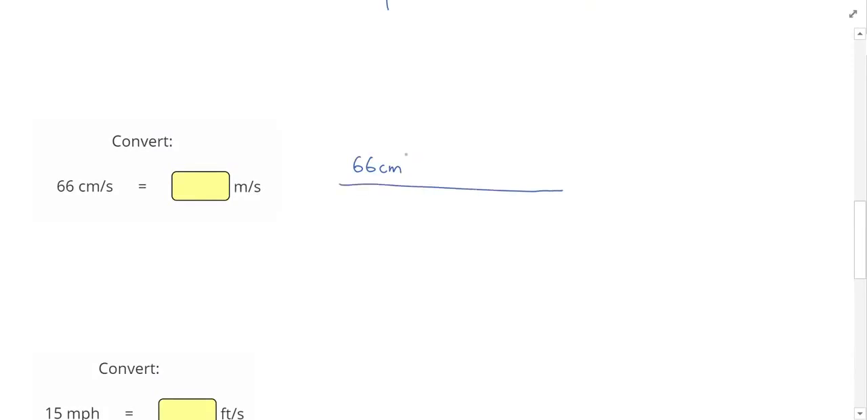
{"action": "left_click_drag", "start_coordinate": [414, 141], "coordinate": [414, 234]}
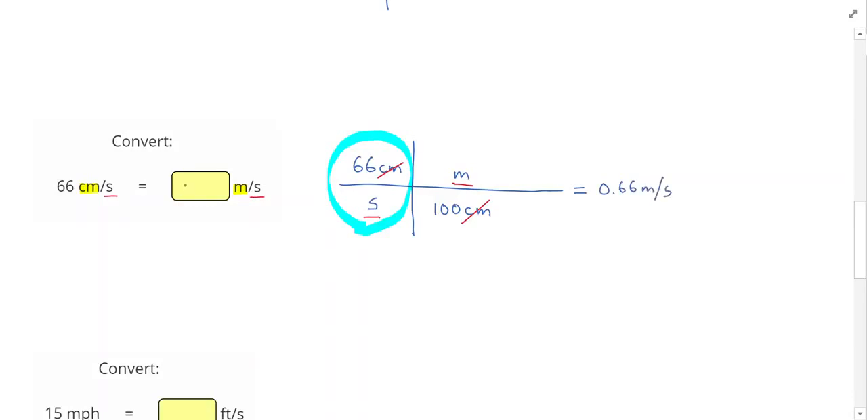
{"action": "type", "text": "0.66"}
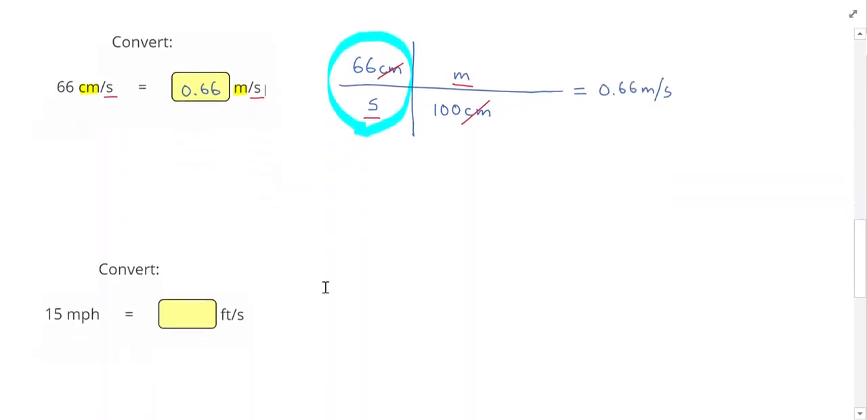
Rewrite mph as mi/h and ink the 5280 ft/1 mi factor, cancelling miles
{"action": "scroll", "scroll_direction": "down", "scroll_amount": 3}
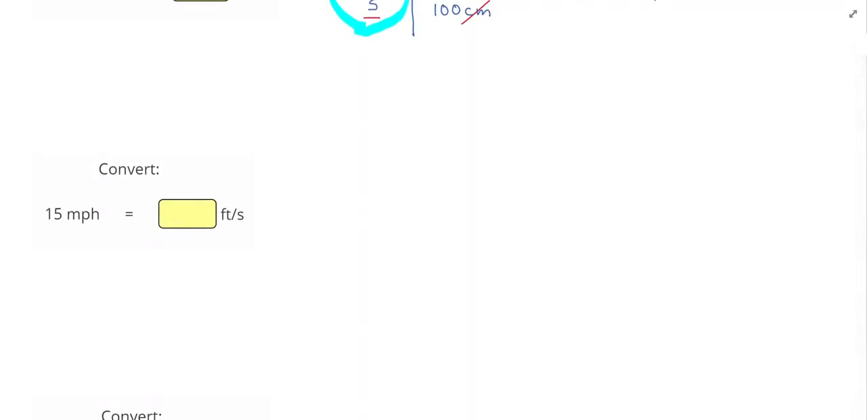
{"action": "left_click_drag", "start_coordinate": [66, 214], "coordinate": [103, 214]}
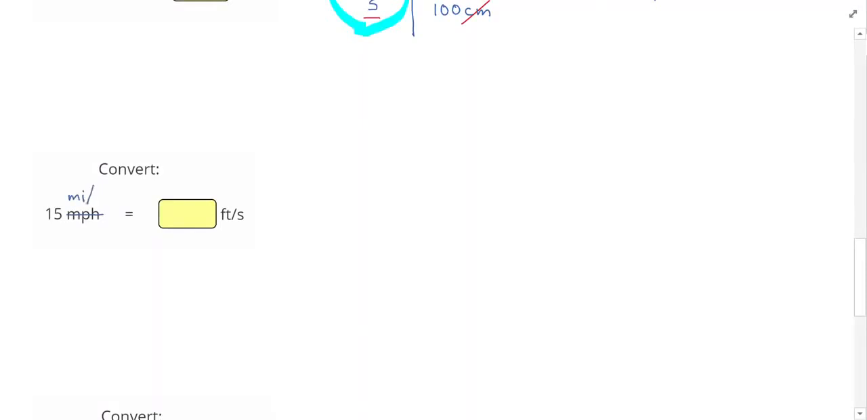
{"action": "type", "text": "h"}
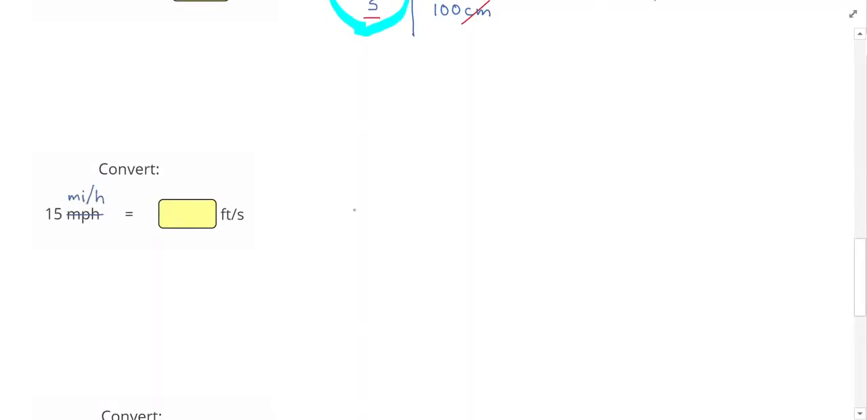
{"action": "left_click_drag", "start_coordinate": [333, 209], "coordinate": [598, 205]}
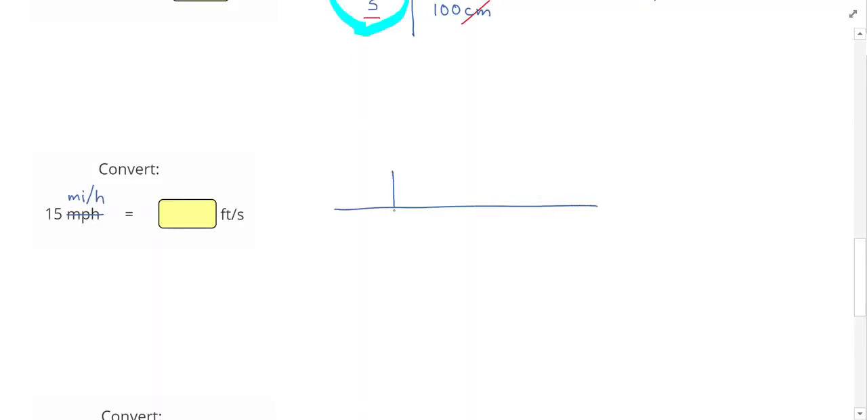
{"action": "left_click_drag", "start_coordinate": [395, 203], "coordinate": [395, 244]}
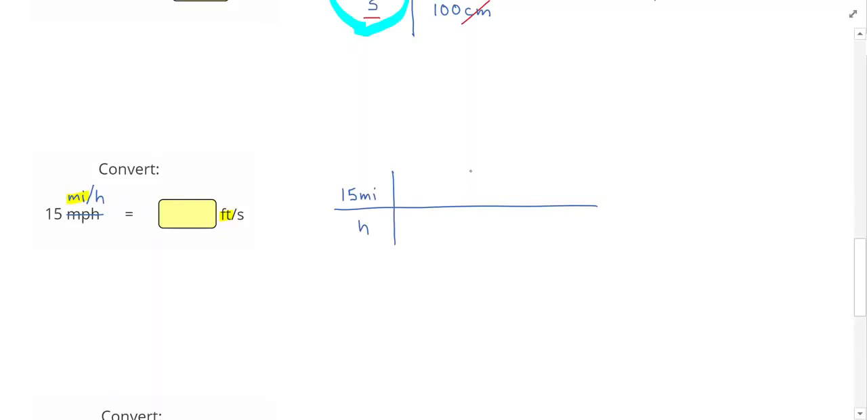
{"action": "left_click_drag", "start_coordinate": [471, 173], "coordinate": [471, 254]}
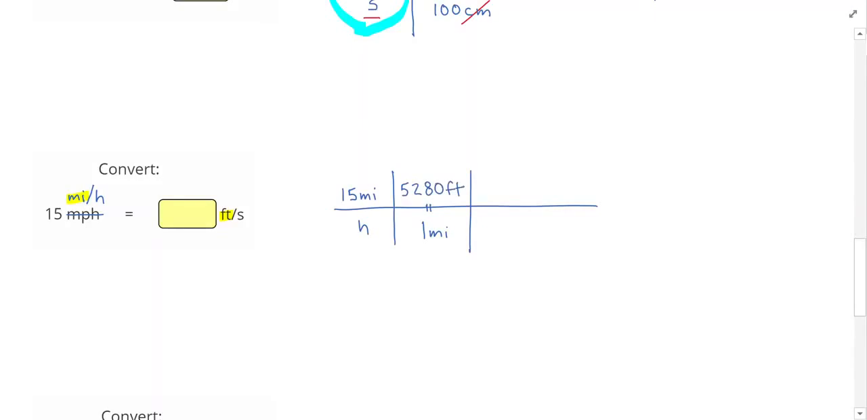
{"action": "left_click_drag", "start_coordinate": [363, 198], "coordinate": [381, 188]}
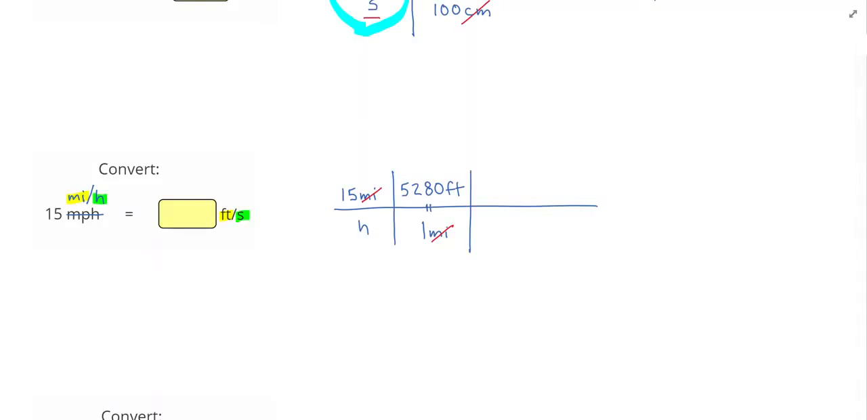
Add the 1 h/3600 s factor, cancel hours, and enter 22 ft/s
{"action": "type", "text": "1h="}
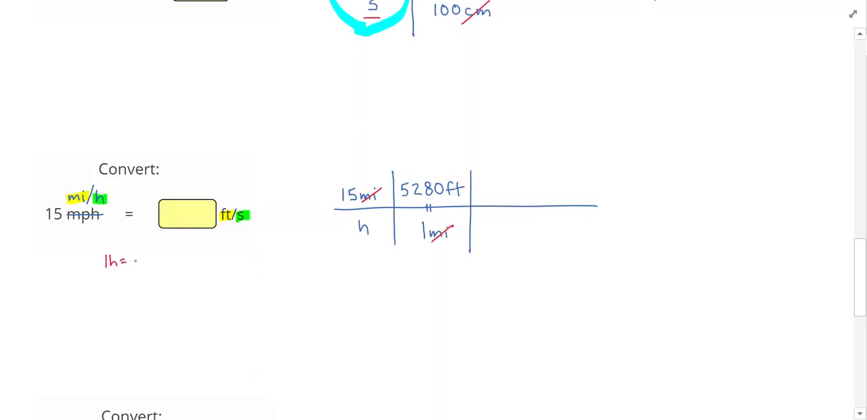
{"action": "type", "text": "3600s"}
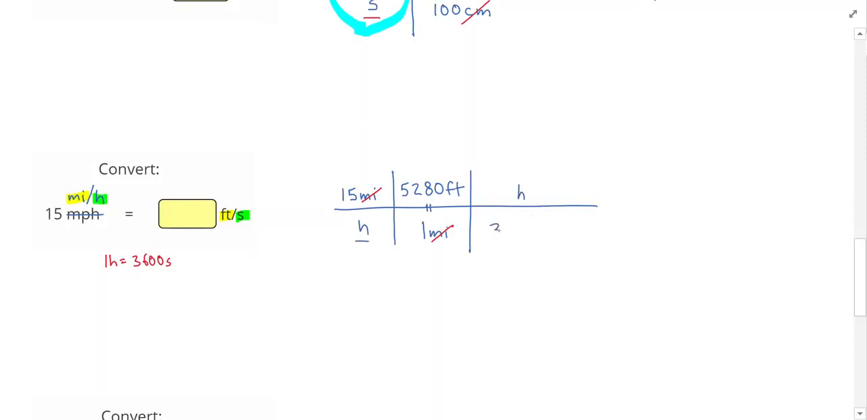
{"action": "type", "text": "3600s"}
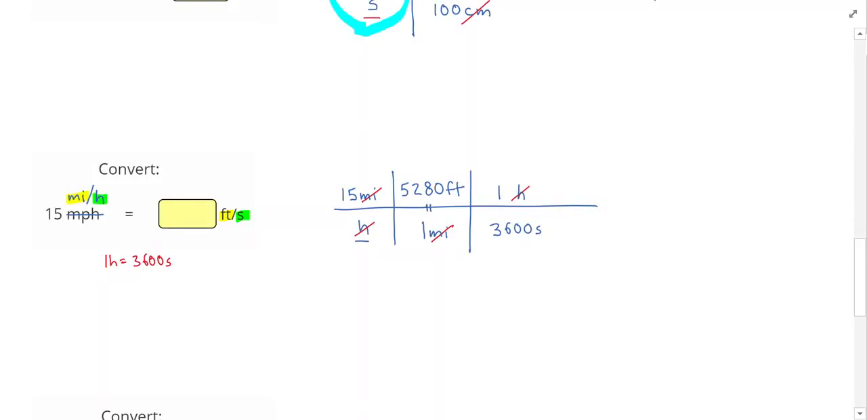
{"action": "left_click", "coordinate": [608, 205]}
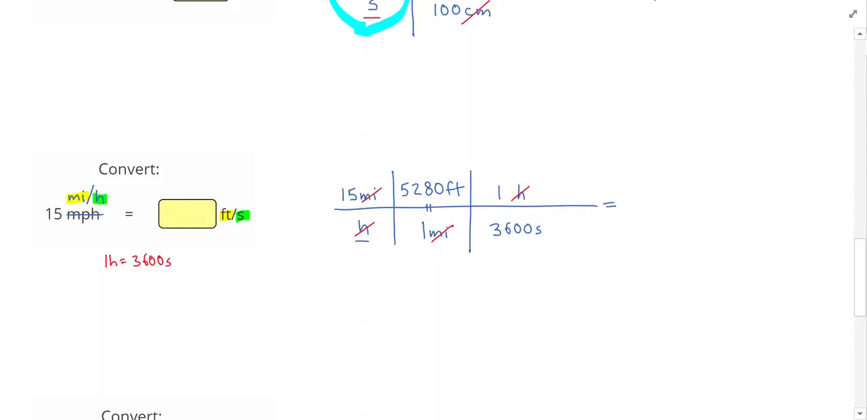
{"action": "type", "text": "?"}
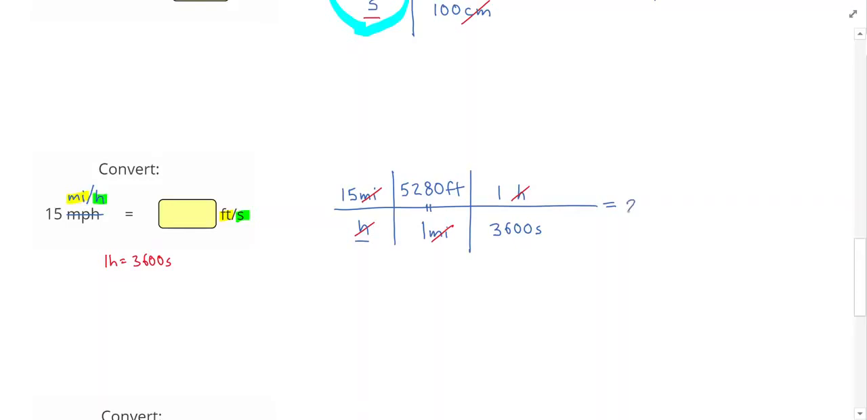
{"action": "type", "text": "22ft/s"}
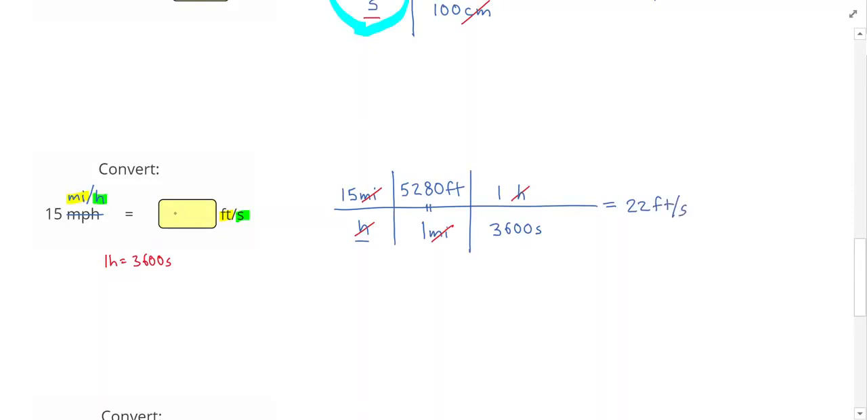
{"action": "type", "text": "22"}
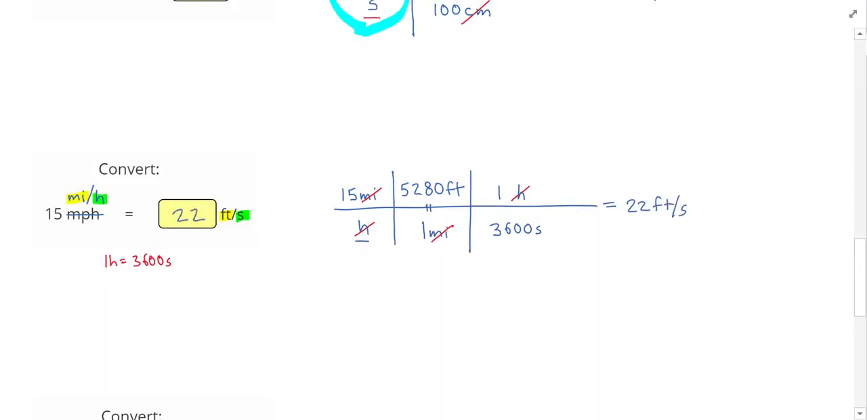
{"action": "scroll", "scroll_direction": "down", "scroll_amount": 3}
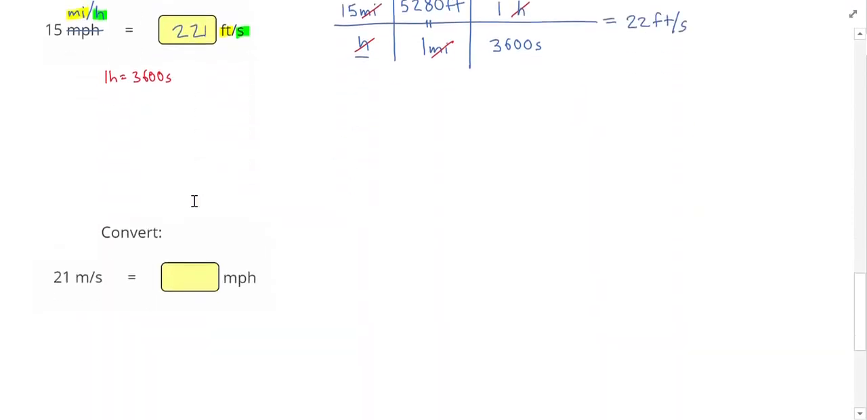
Rewrite mph as mi/h and ink 21 m/s × 1 mi/1609 m × 3600 s/1 h
{"action": "scroll", "scroll_direction": "down", "scroll_amount": 3}
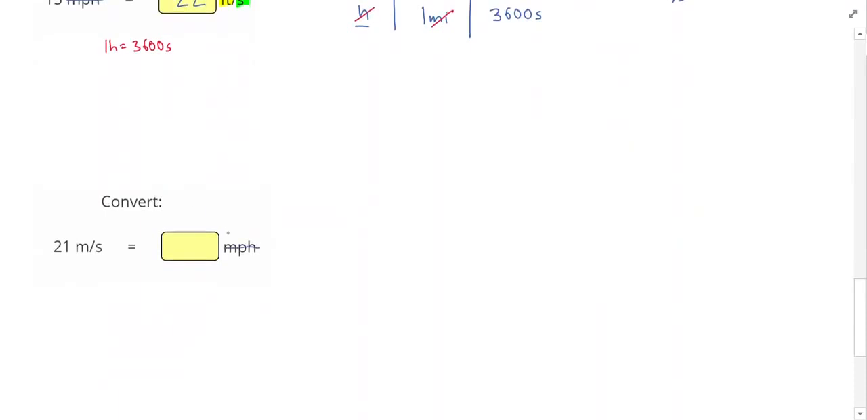
{"action": "type", "text": "mi/h"}
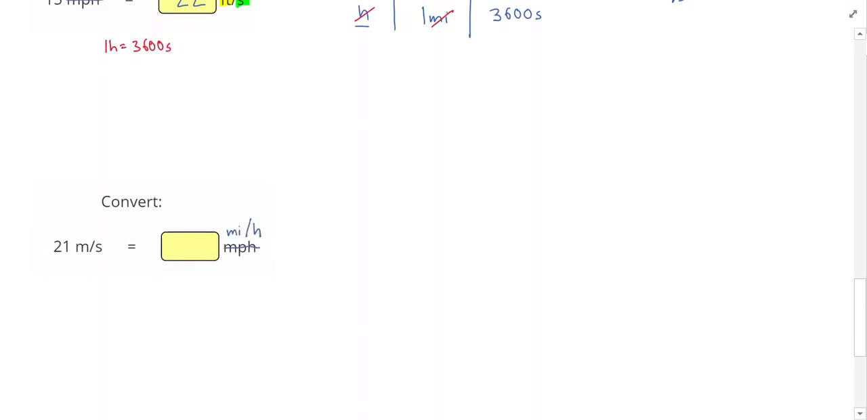
{"action": "left_click_drag", "start_coordinate": [349, 236], "coordinate": [388, 237]}
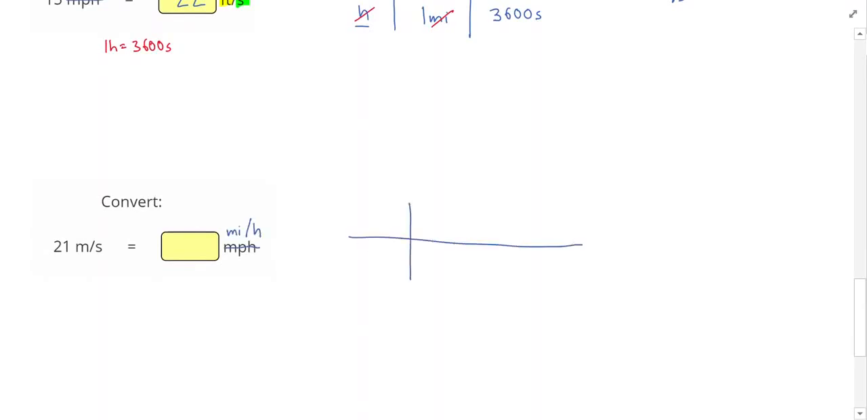
{"action": "type", "text": "21m"}
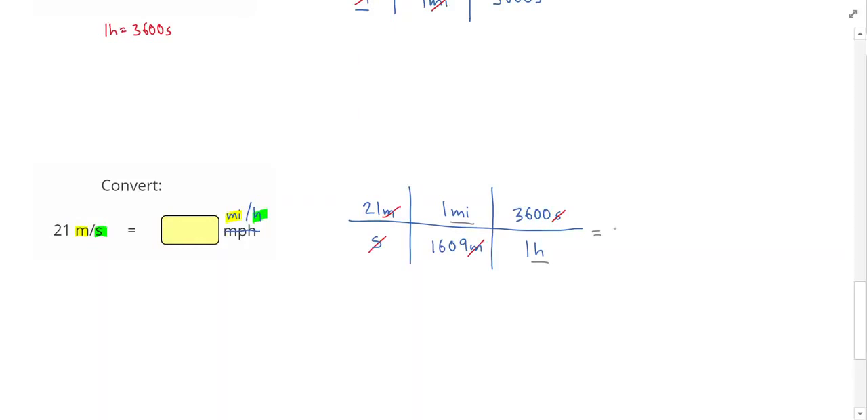
Type 47.0 into the 21 m/s problem's answer box
{"action": "type", "text": "47.0mi/h"}
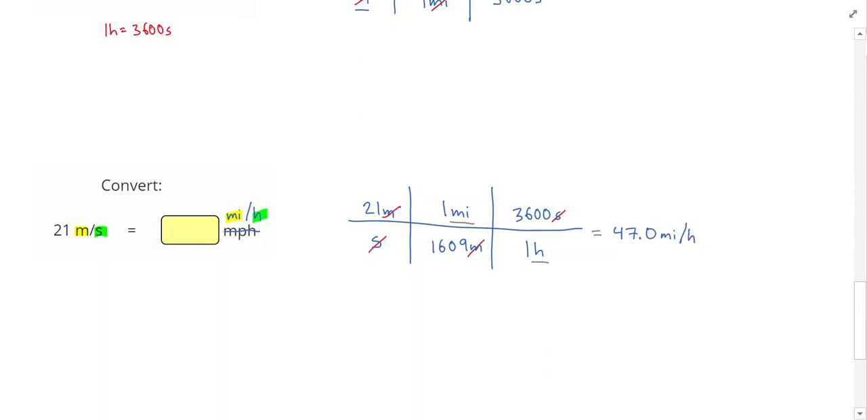
{"action": "type", "text": "47."}
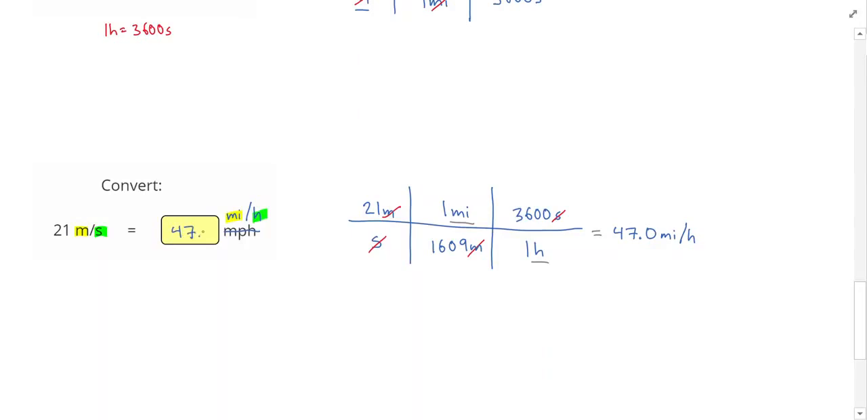
{"action": "type", "text": "0"}
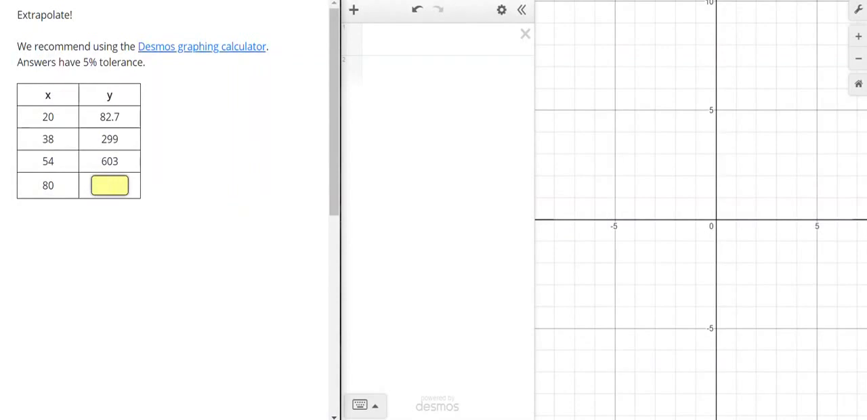
Add a Desmos table and enter the problem's three known x and y points
{"action": "left_click", "coordinate": [109, 185]}
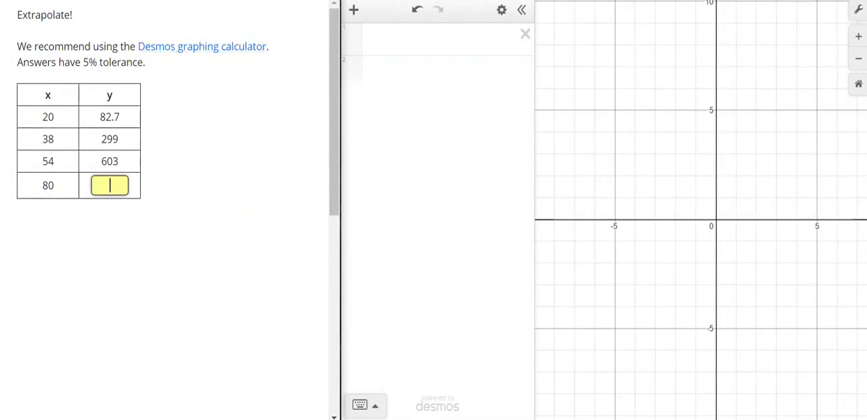
{"action": "left_click", "coordinate": [353, 9]}
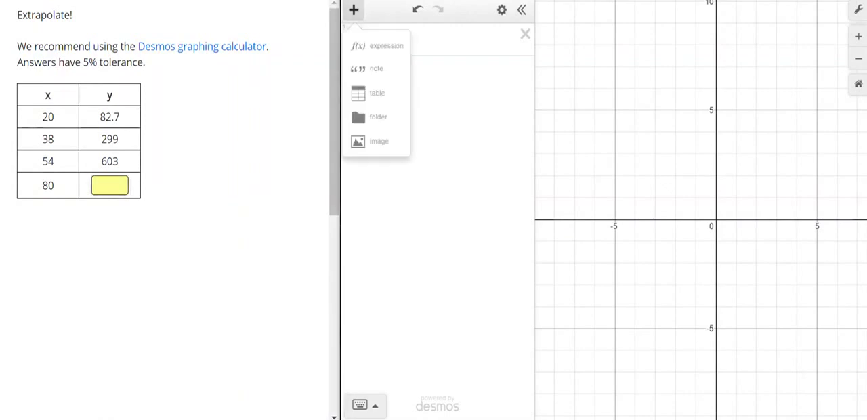
{"action": "left_click", "coordinate": [377, 93]}
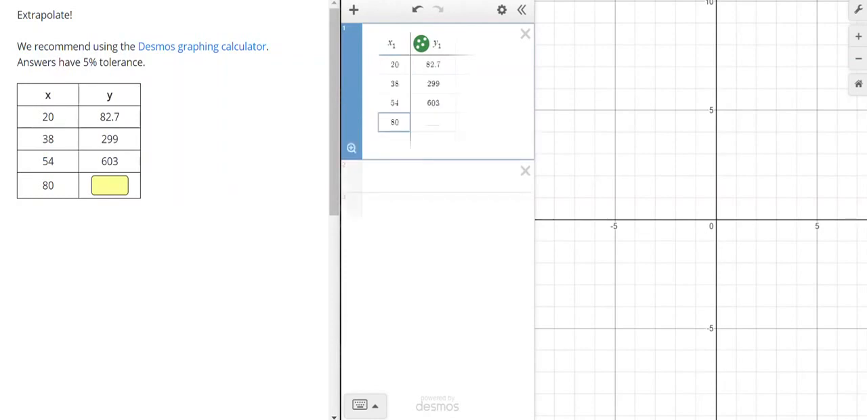
{"action": "left_click", "coordinate": [433, 122]}
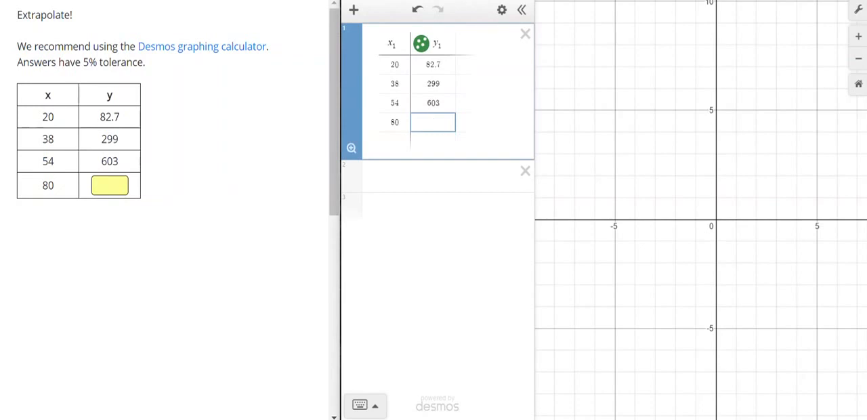
{"action": "scroll", "scroll_direction": "down", "scroll_amount": 3}
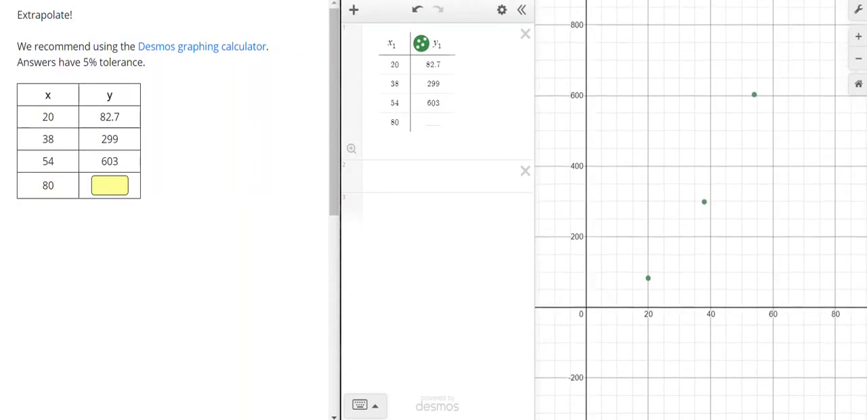
Enter y = 82.7(x/20)^P as a new Desmos expression with a slider for P
{"action": "left_click", "coordinate": [440, 176]}
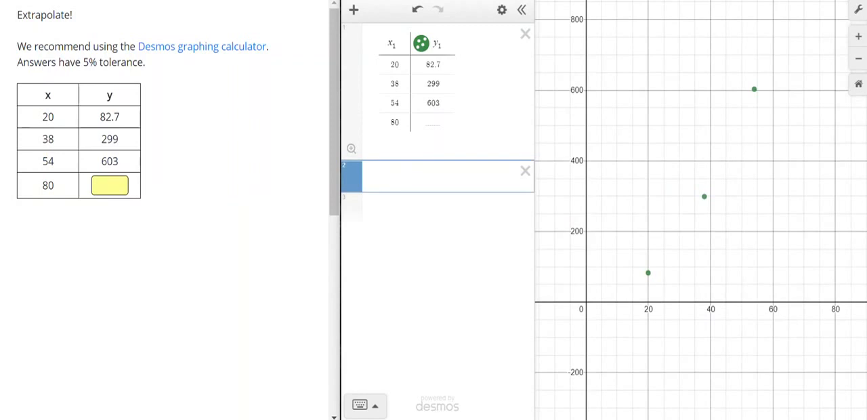
{"action": "type", "text": "y"}
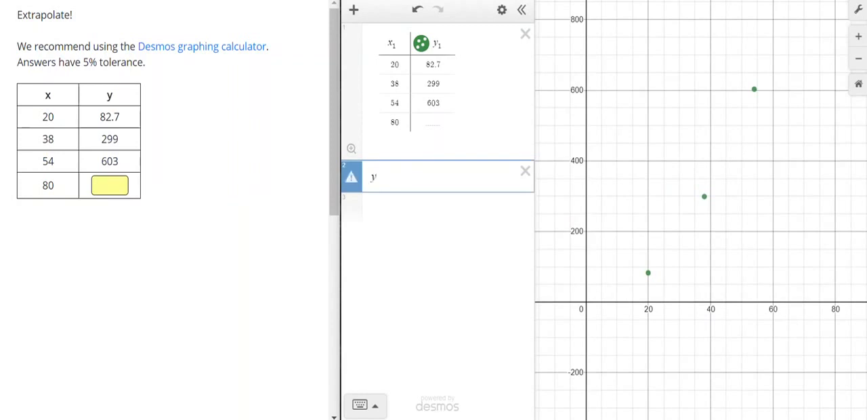
{"action": "type", "text": "="}
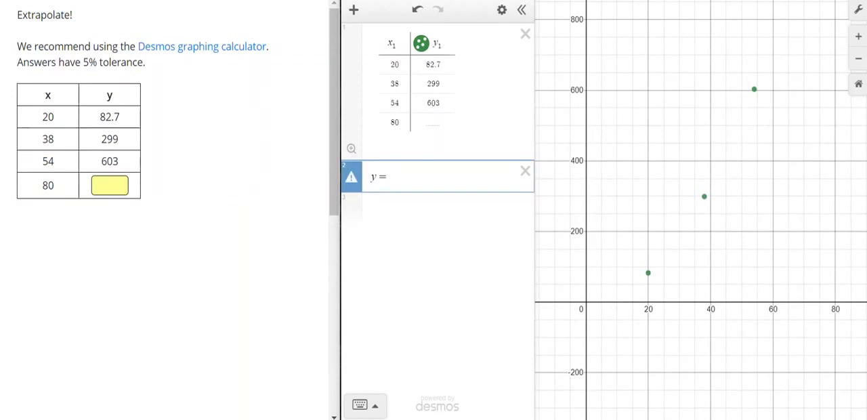
{"action": "type", "text": "82.7"}
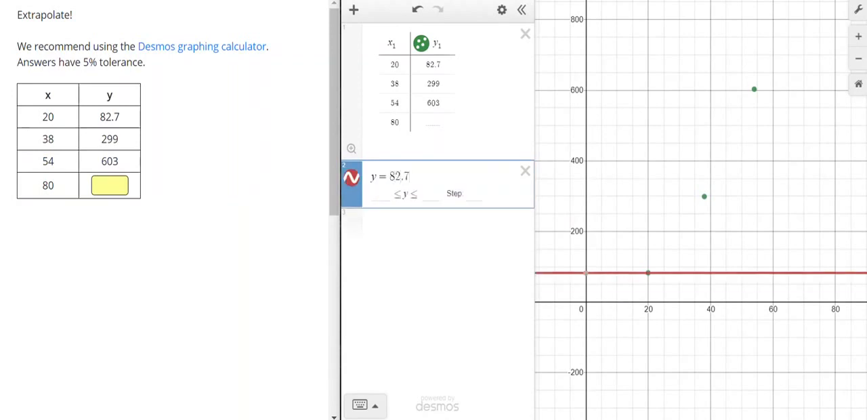
{"action": "type", "text": "("}
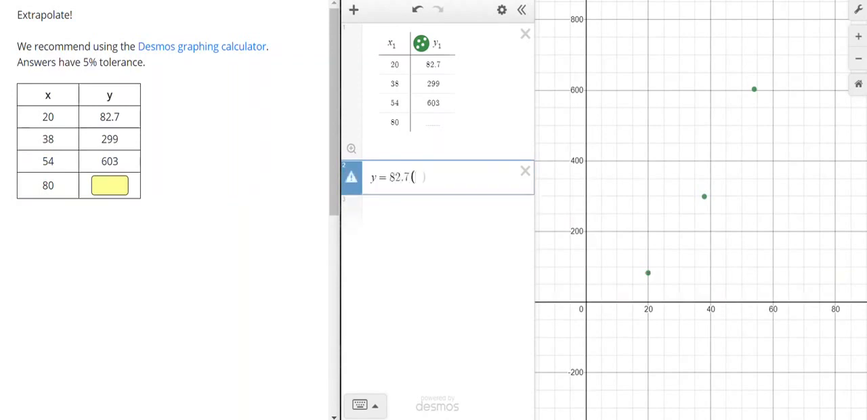
{"action": "type", "text": "x/"}
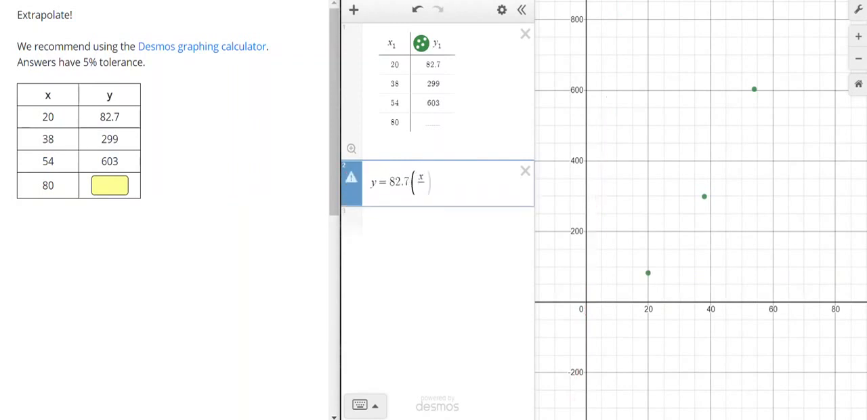
{"action": "type", "text": "4"}
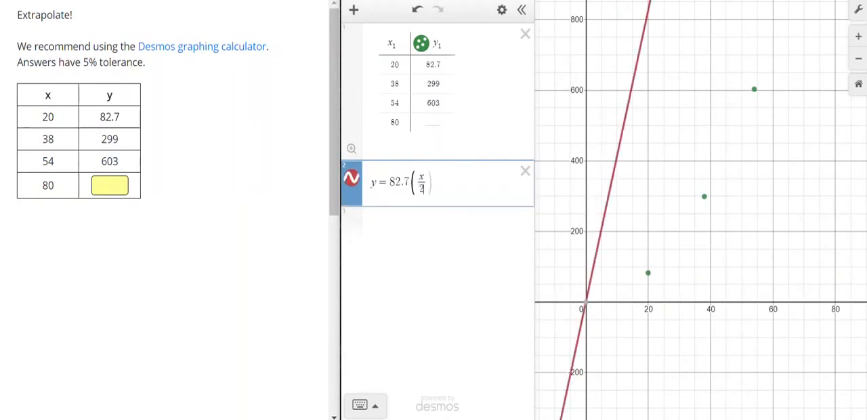
{"action": "type", "text": "0"}
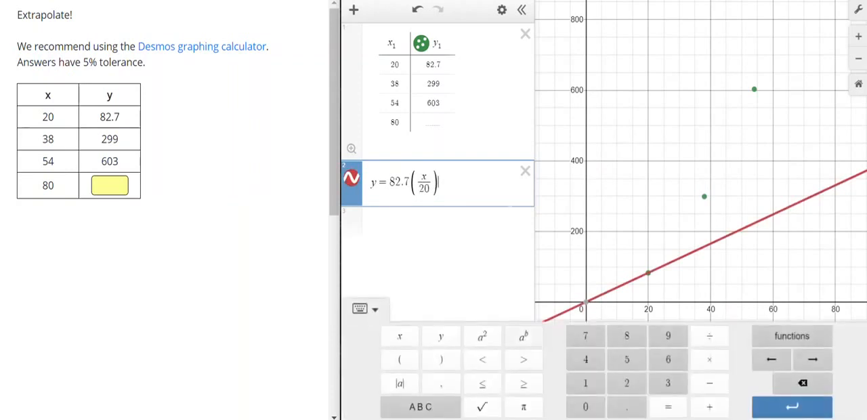
{"action": "type", "text": "P"}
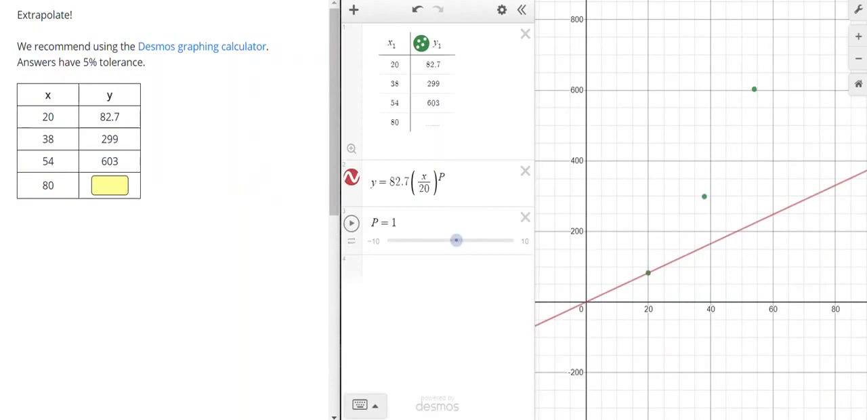
Adjust the P slider to 2 so the curve fits all three points
{"action": "left_click", "coordinate": [456, 240]}
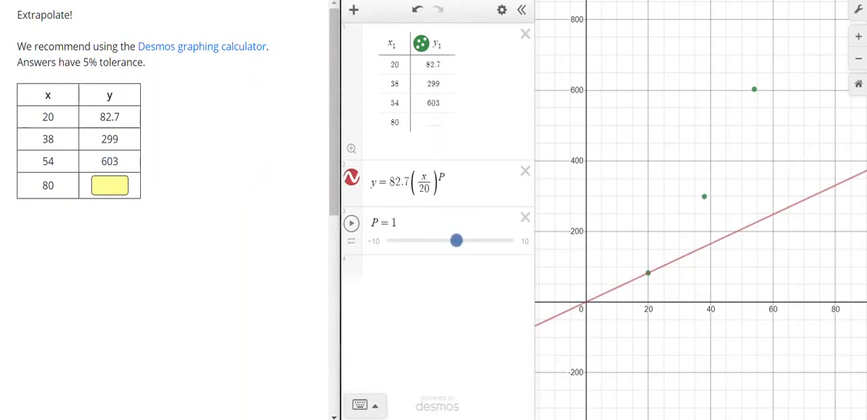
{"action": "left_click_drag", "start_coordinate": [456, 241], "coordinate": [460, 241]}
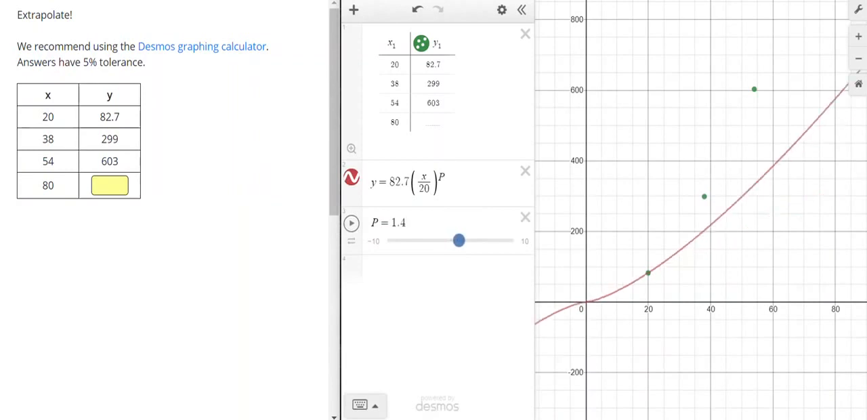
{"action": "left_click_drag", "start_coordinate": [460, 240], "coordinate": [464, 240]}
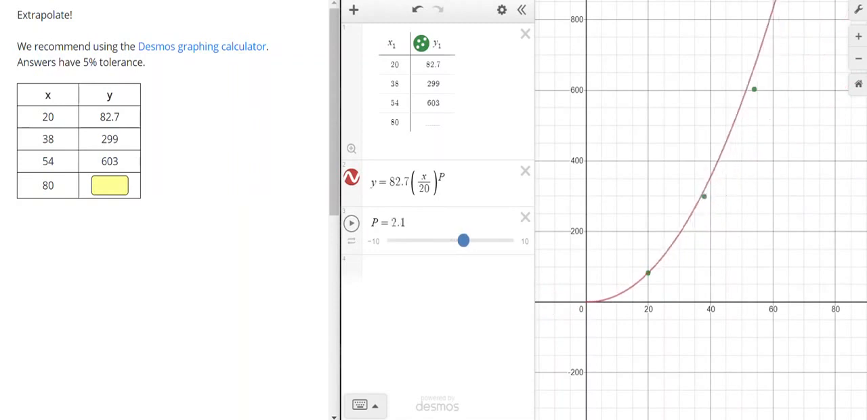
{"action": "left_click_drag", "start_coordinate": [464, 240], "coordinate": [461, 239]}
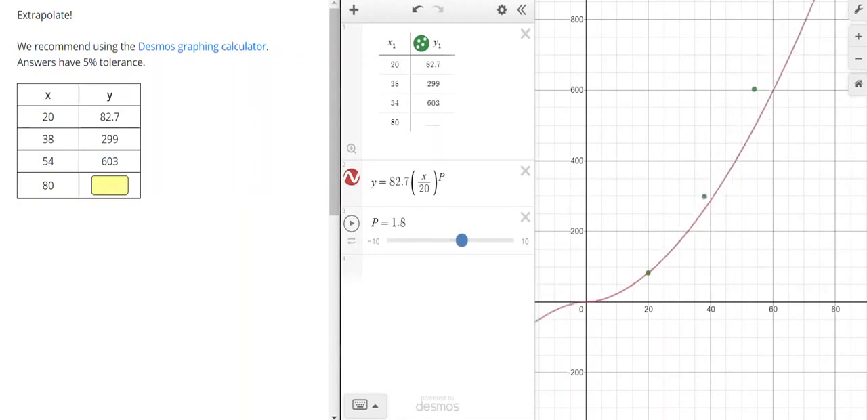
{"action": "left_click_drag", "start_coordinate": [462, 240], "coordinate": [463, 240]}
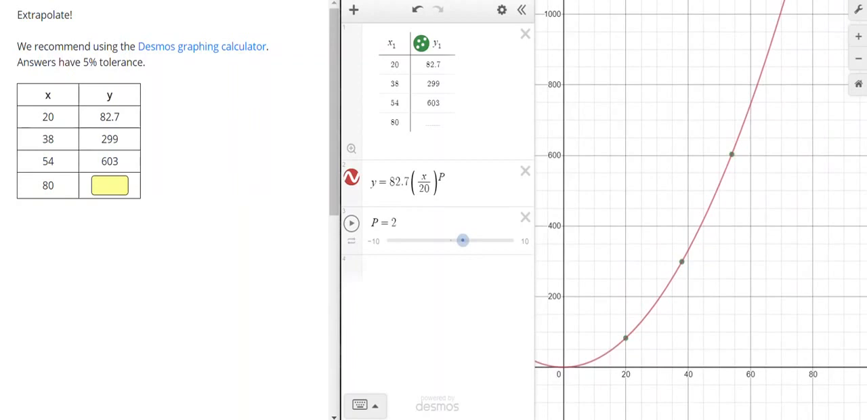
Read y = 1325 at x = 80 and start entering it in the answer field
{"action": "scroll", "scroll_direction": "down", "scroll_amount": 3}
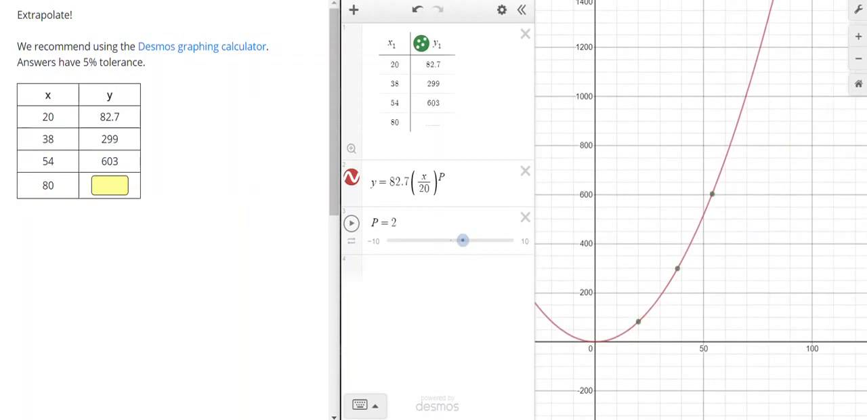
{"action": "type", "text": "10"}
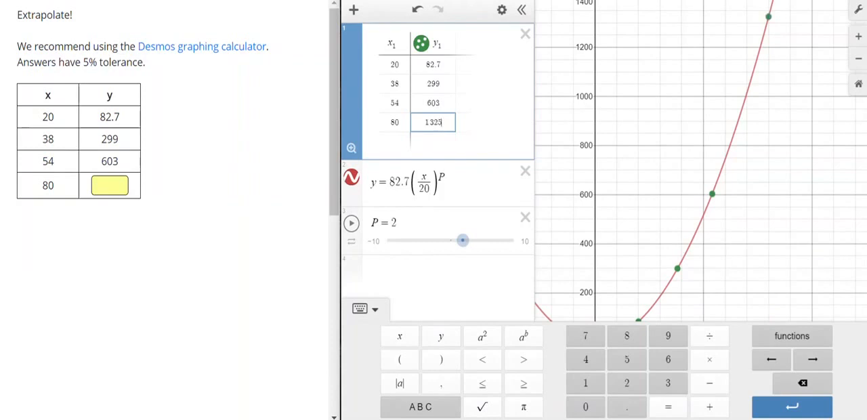
{"action": "type", "text": "13"}
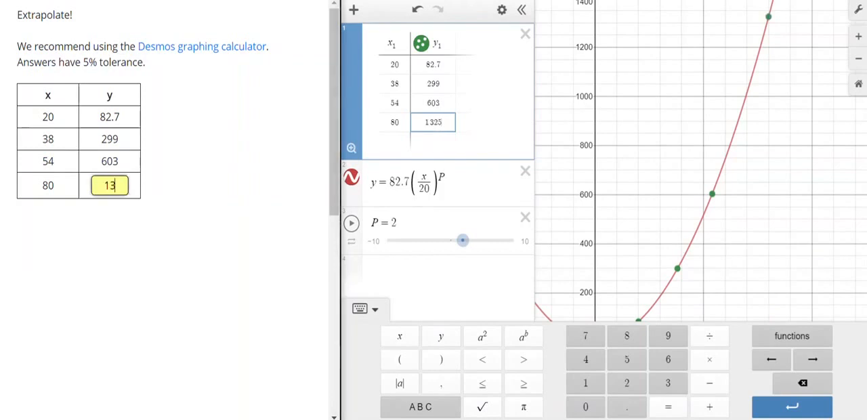